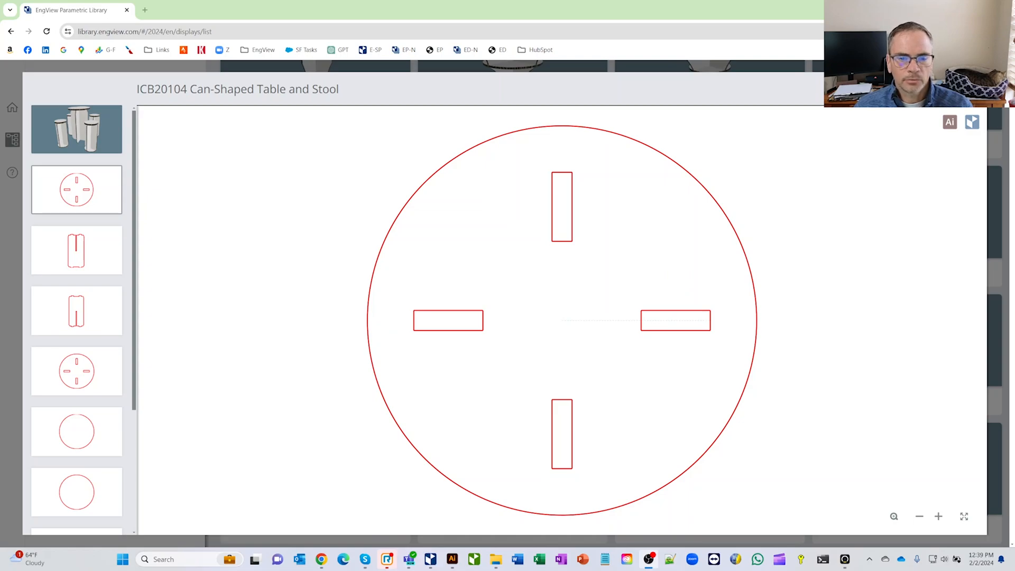
pyautogui.moveTo(820, 418)
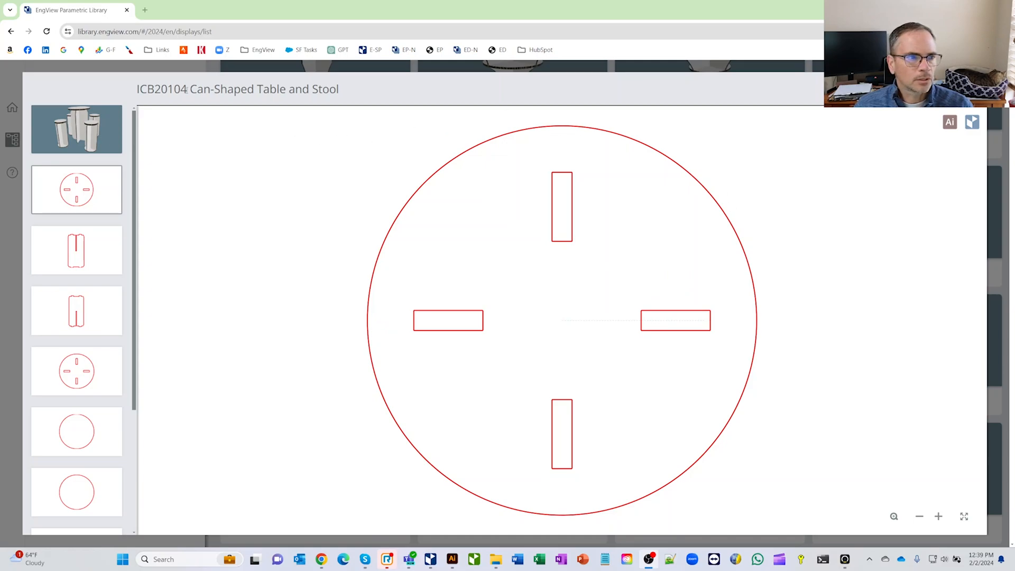
pyautogui.moveTo(273, 108)
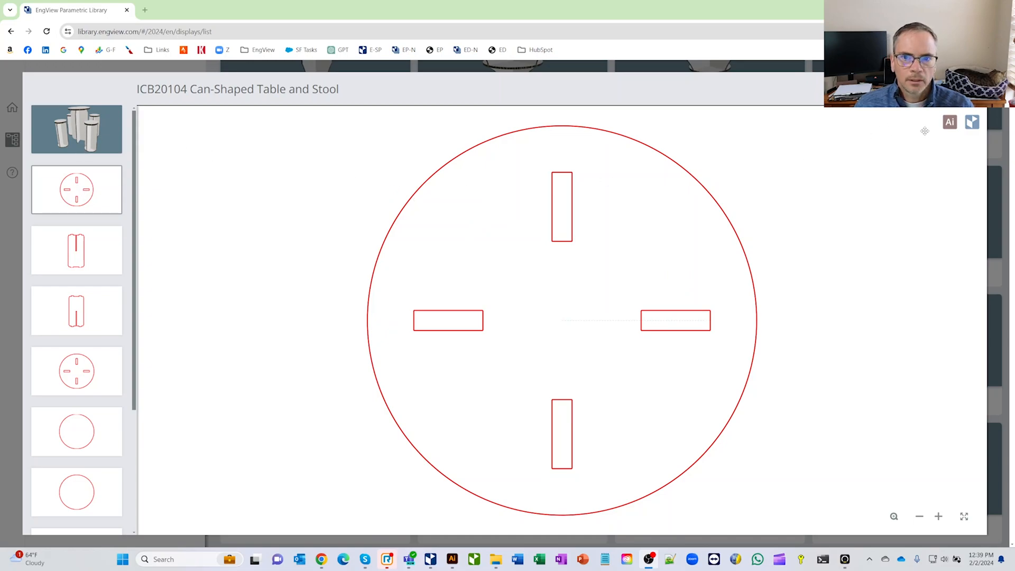
# Step: Send the design to Illustrator, load the recent ICB20104 table and stool file and show the EngView 3D panel
pyautogui.click(951, 122)
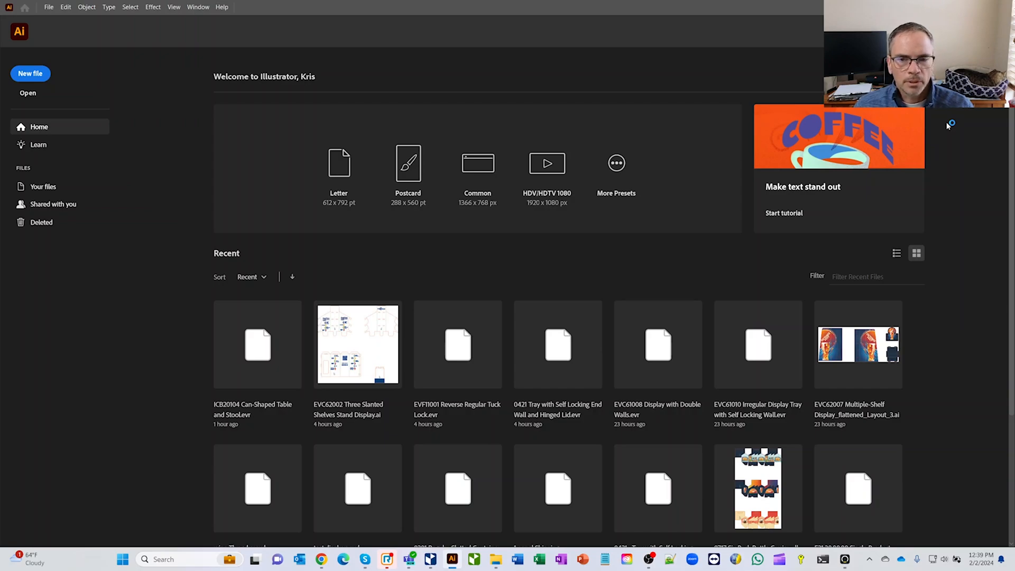
pyautogui.doubleClick(257, 344)
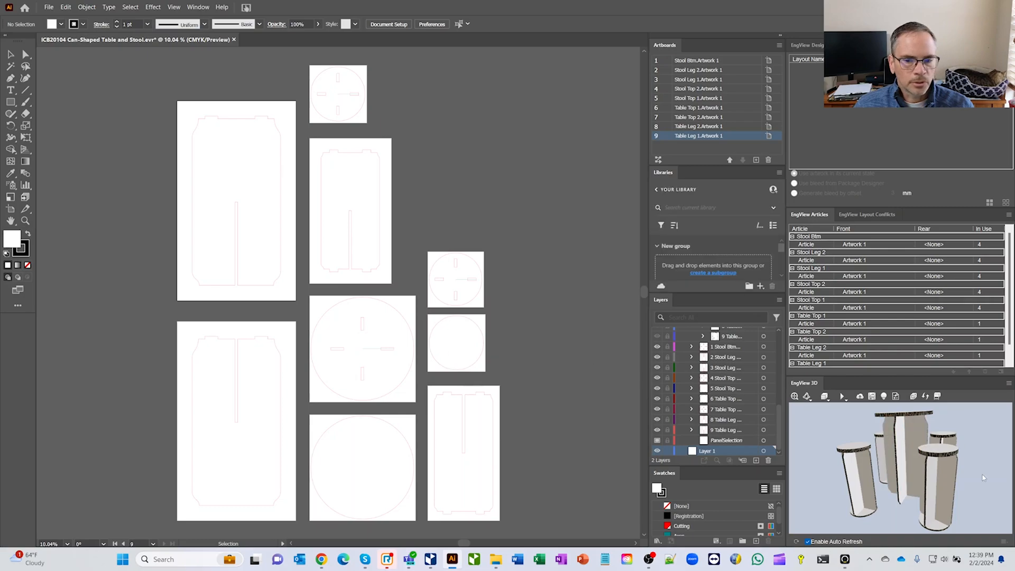
pyautogui.moveTo(440, 380)
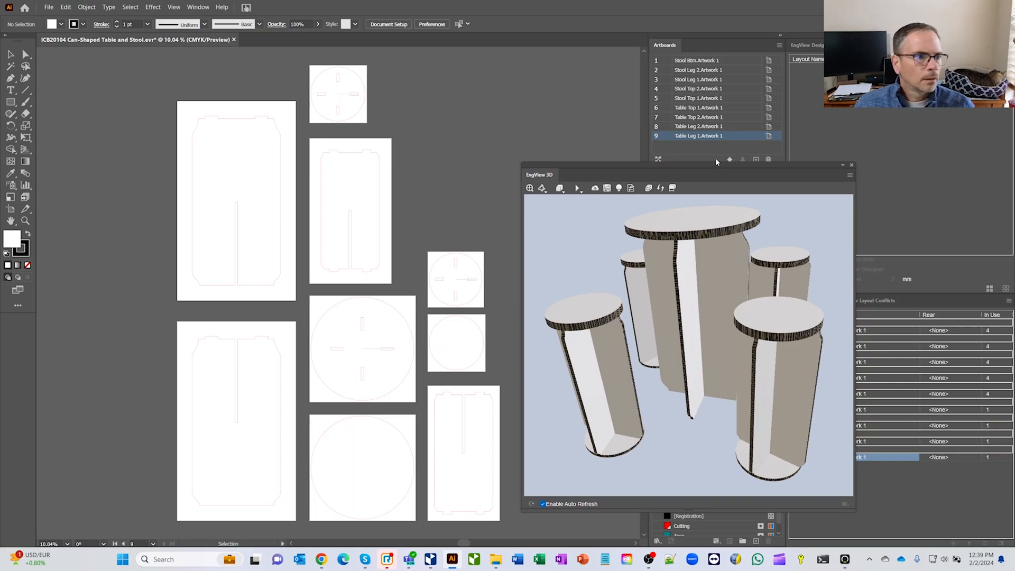
pyautogui.moveTo(201, 205)
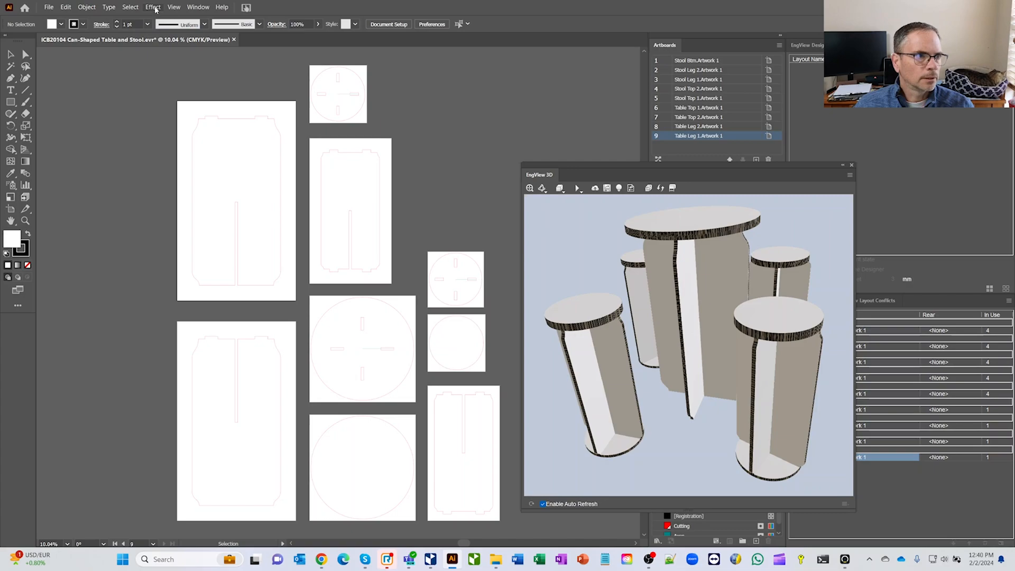
pyautogui.click(199, 7)
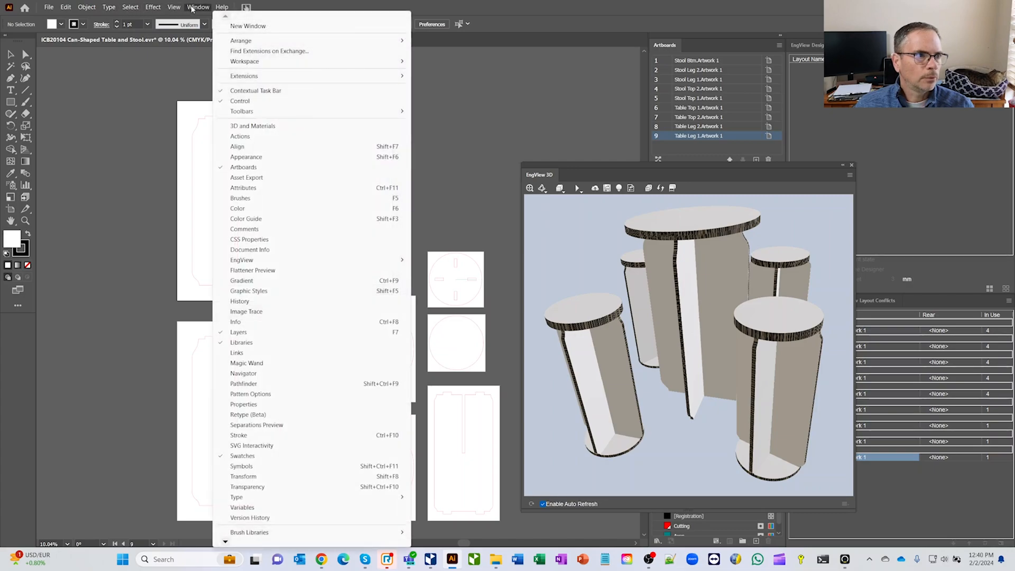
pyautogui.click(237, 208)
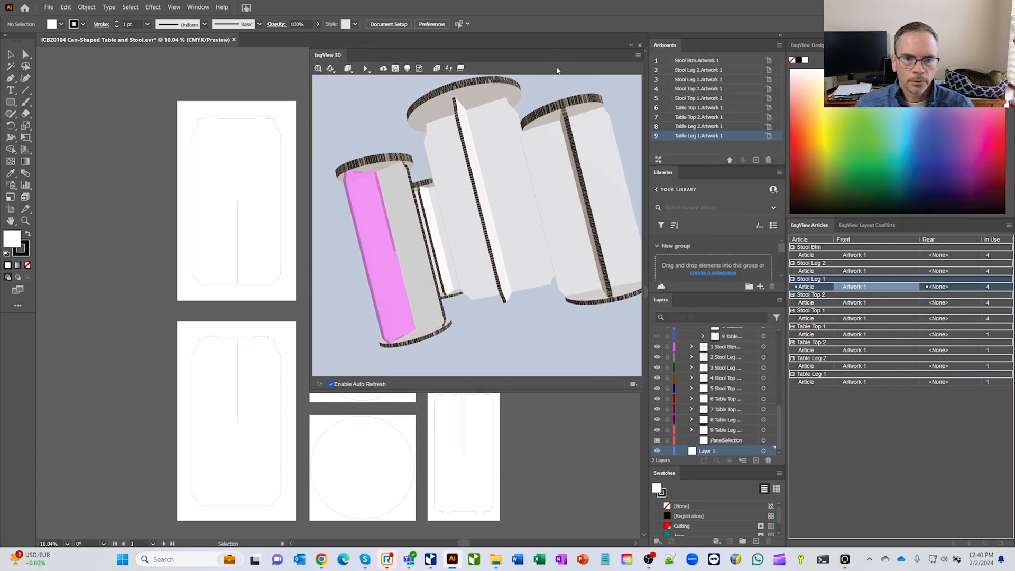
# Step: Create a new rear artwork named 'back' for both stool leg articles
pyautogui.click(945, 271)
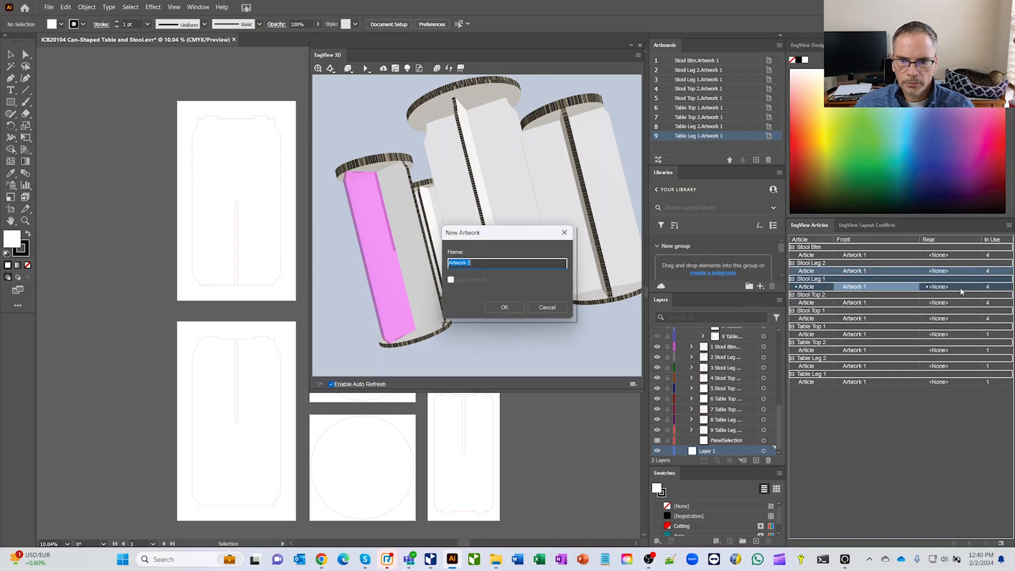
pyautogui.write('back')
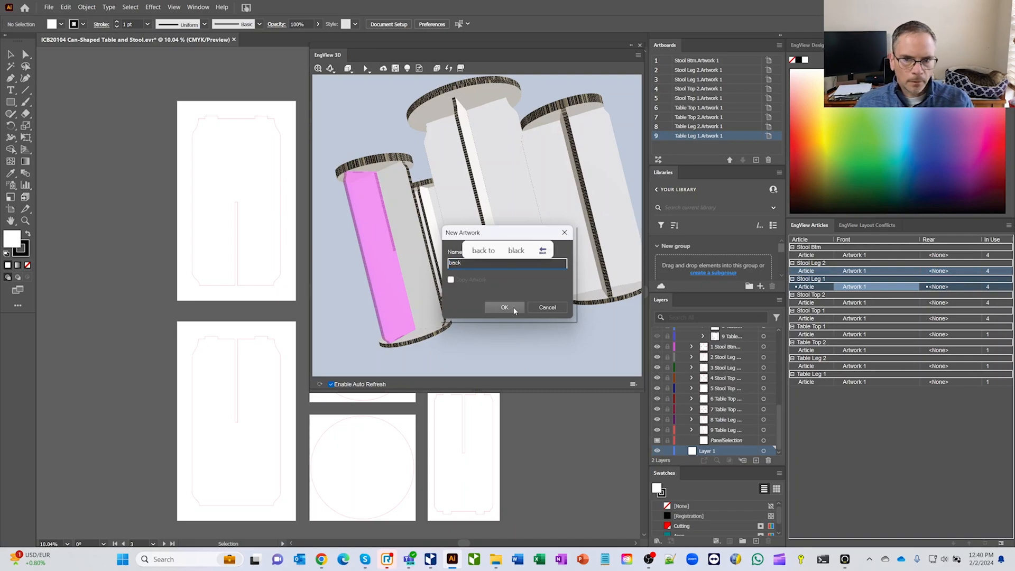
pyautogui.click(504, 306)
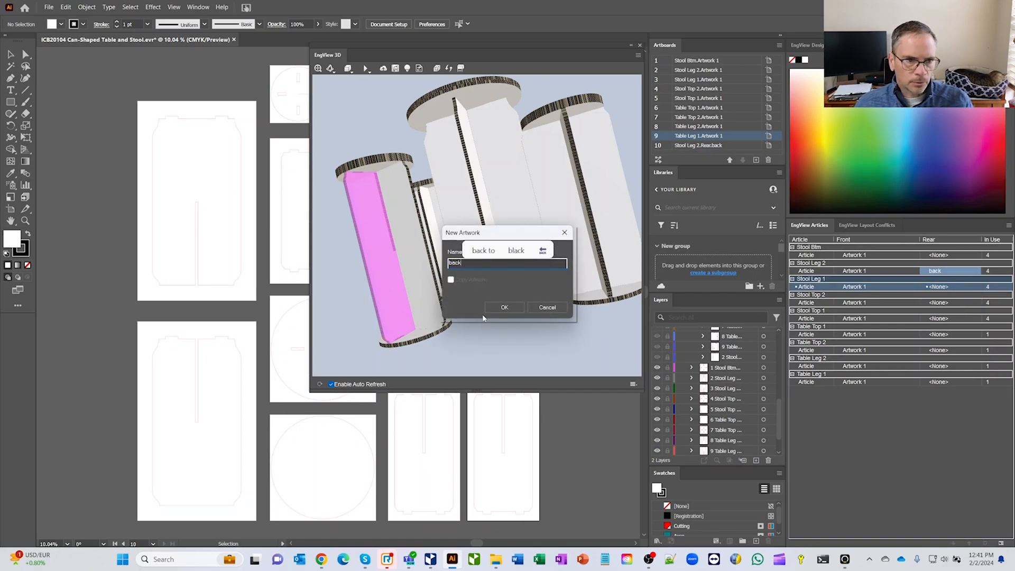
pyautogui.click(504, 306)
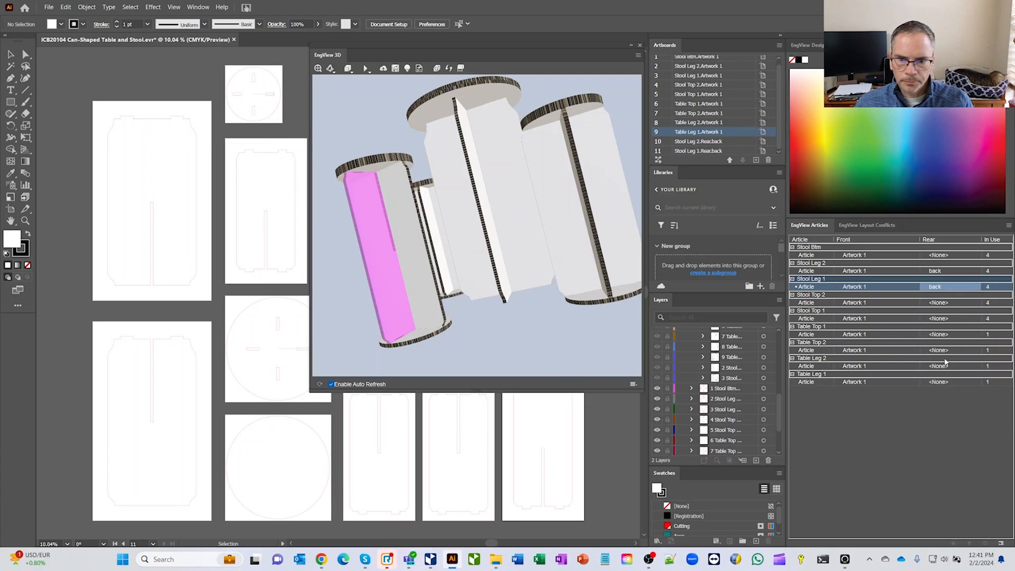
# Step: Add the 'back' rear artwork to the table leg and check the back faces in 3D
pyautogui.click(947, 366)
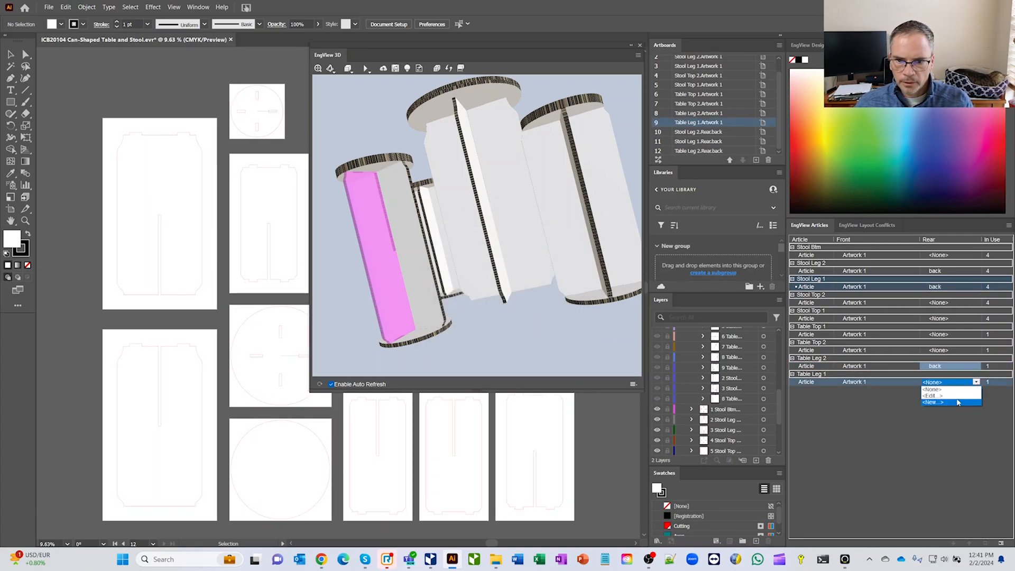
pyautogui.click(931, 402)
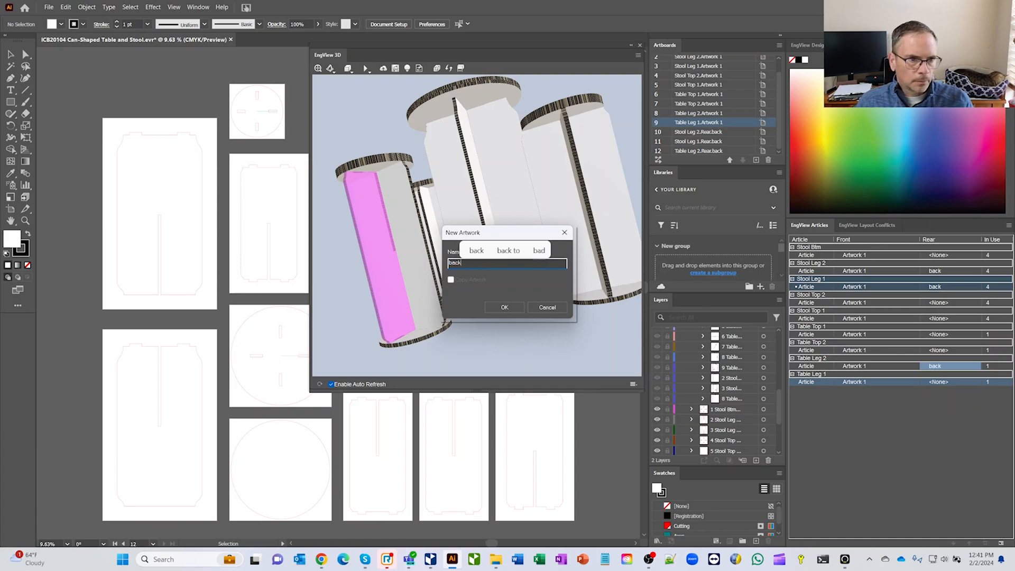
pyautogui.click(505, 306)
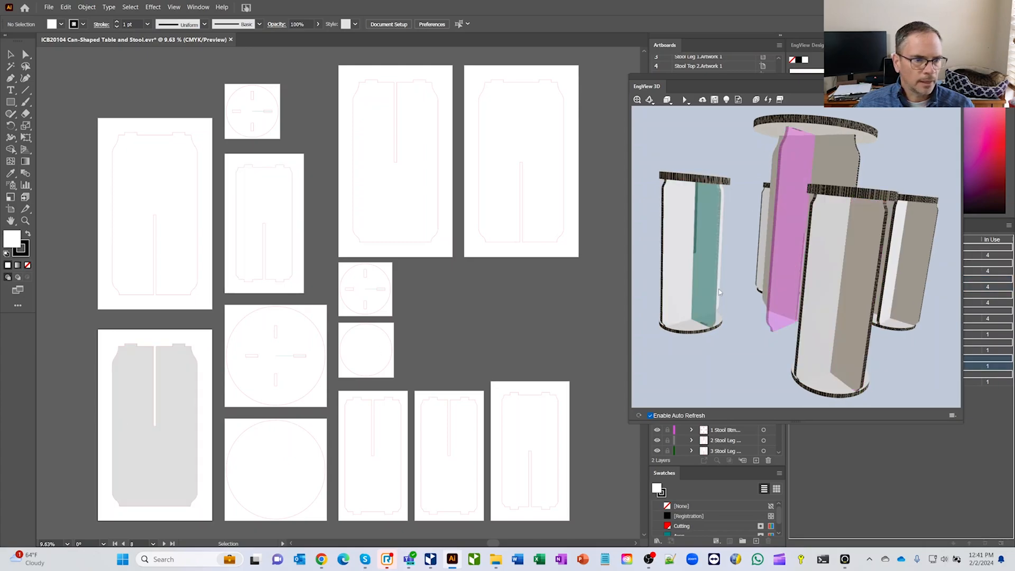
pyautogui.moveTo(719, 292); pyautogui.dragTo(826, 293)
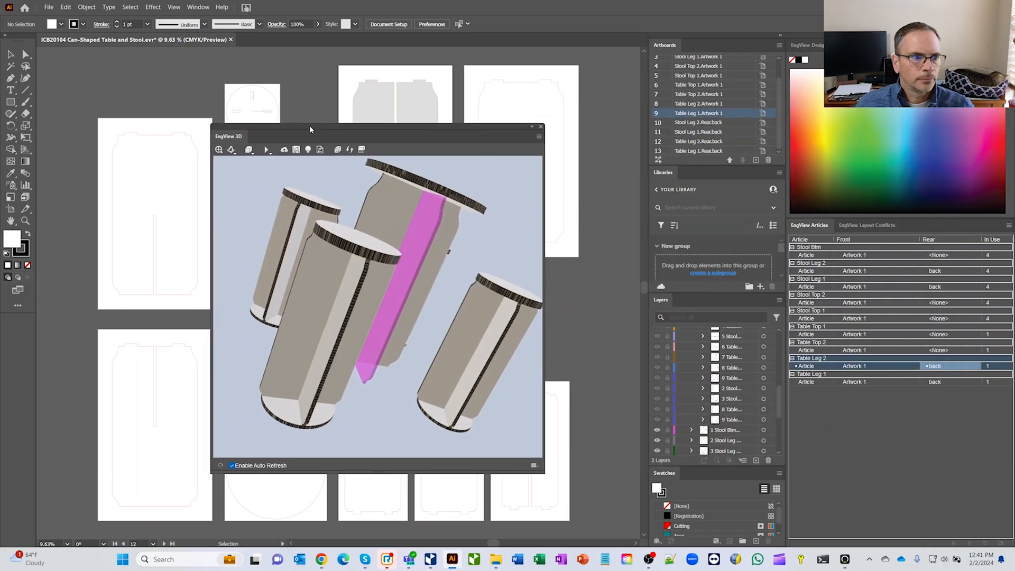
# Step: Copy the swirl texture image and place the copy on the empty small round artboard
pyautogui.moveTo(310, 136); pyautogui.dragTo(326, 136)
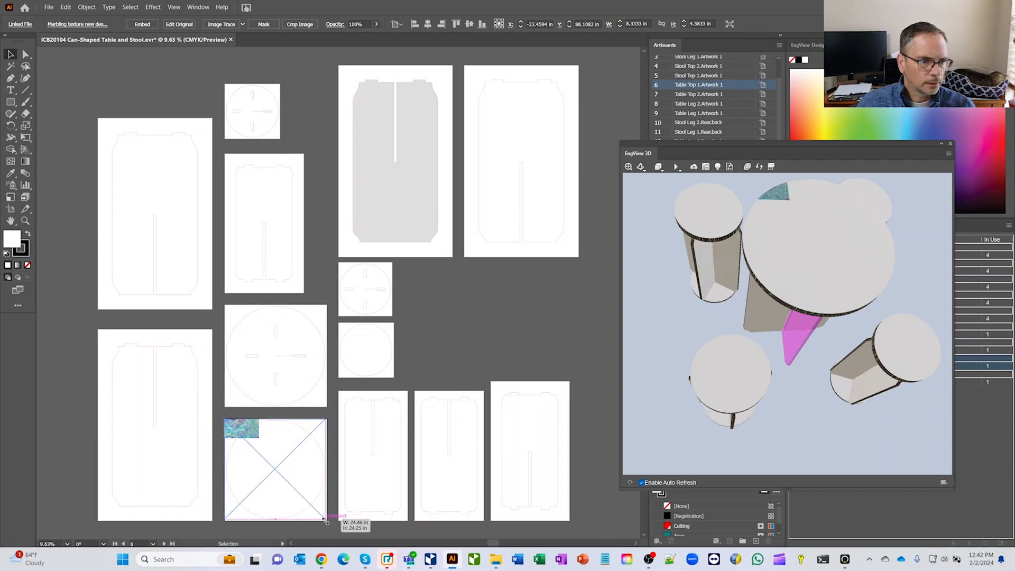
pyautogui.rightClick(274, 477)
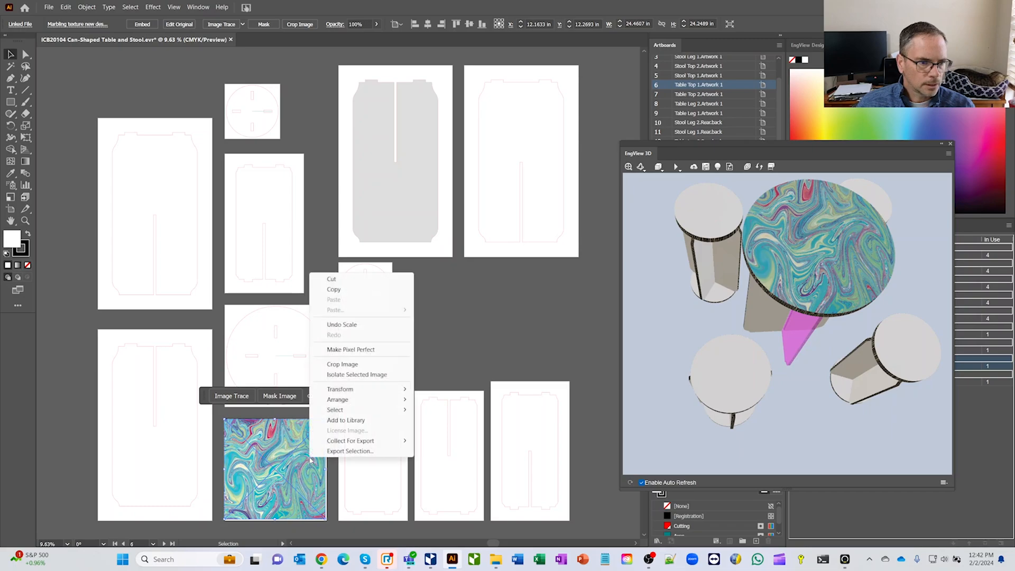
pyautogui.moveTo(361, 304)
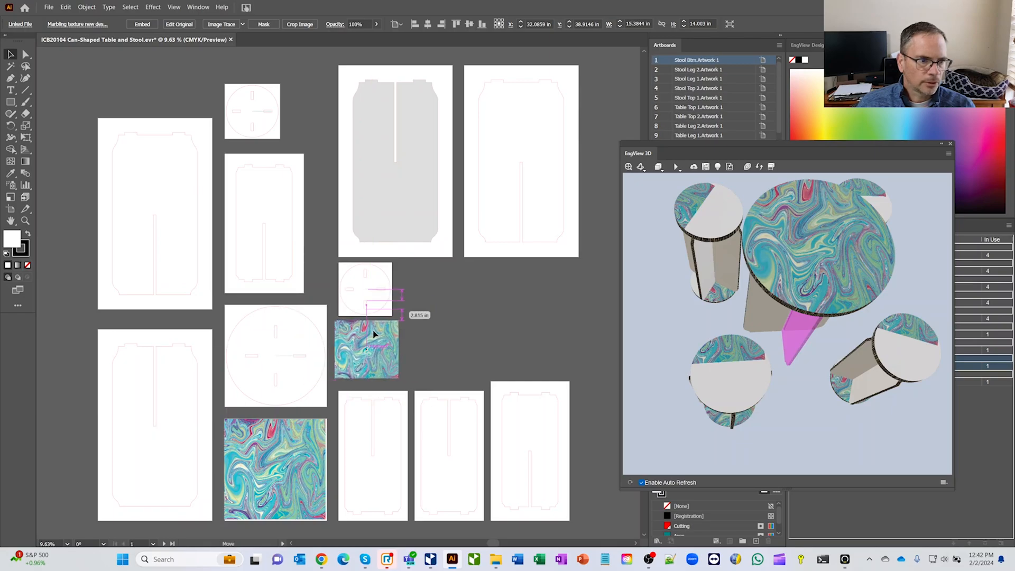
pyautogui.click(368, 349)
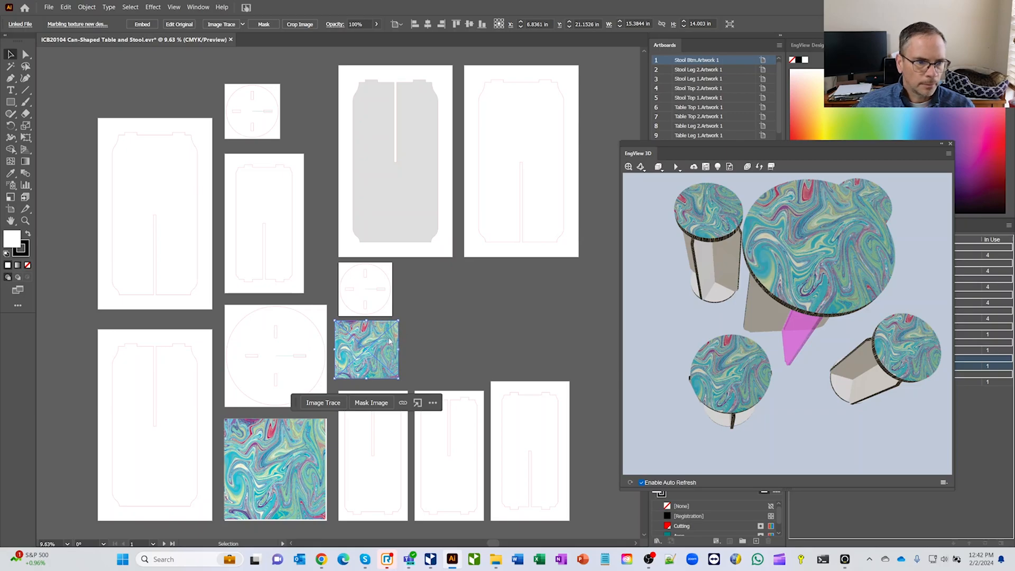
pyautogui.rightClick(388, 342)
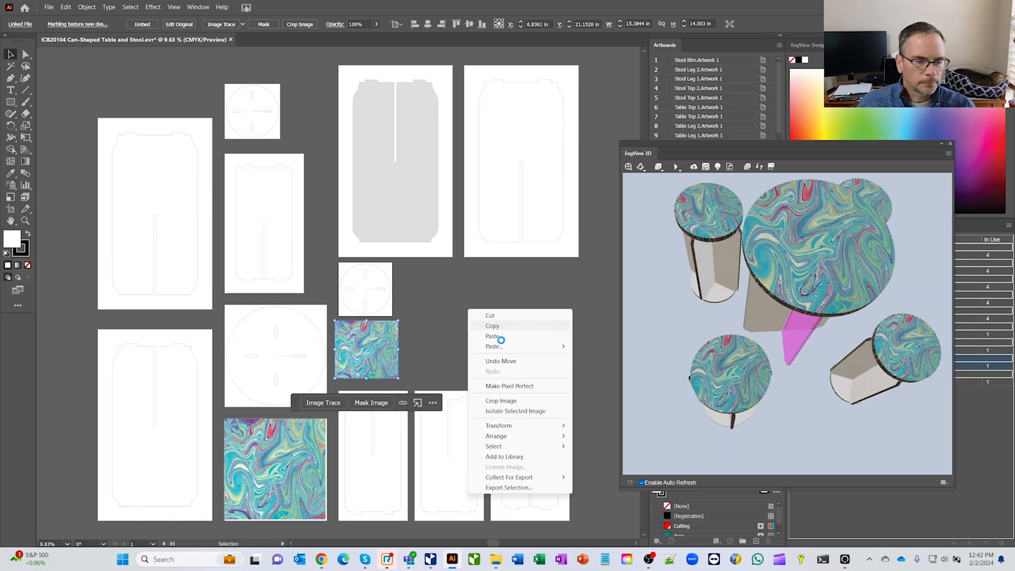
pyautogui.click(502, 341)
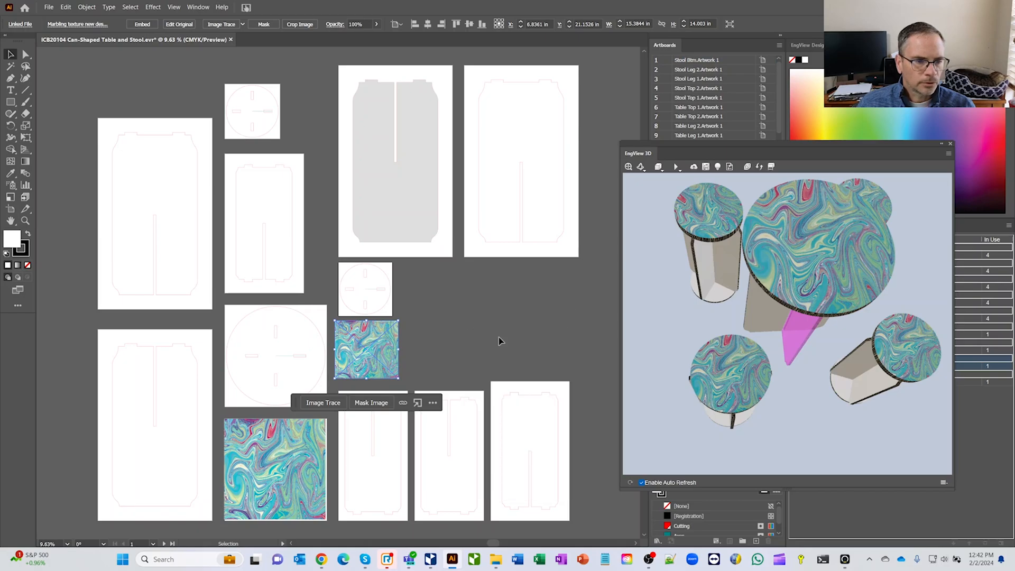
pyautogui.moveTo(365, 350); pyautogui.dragTo(356, 288)
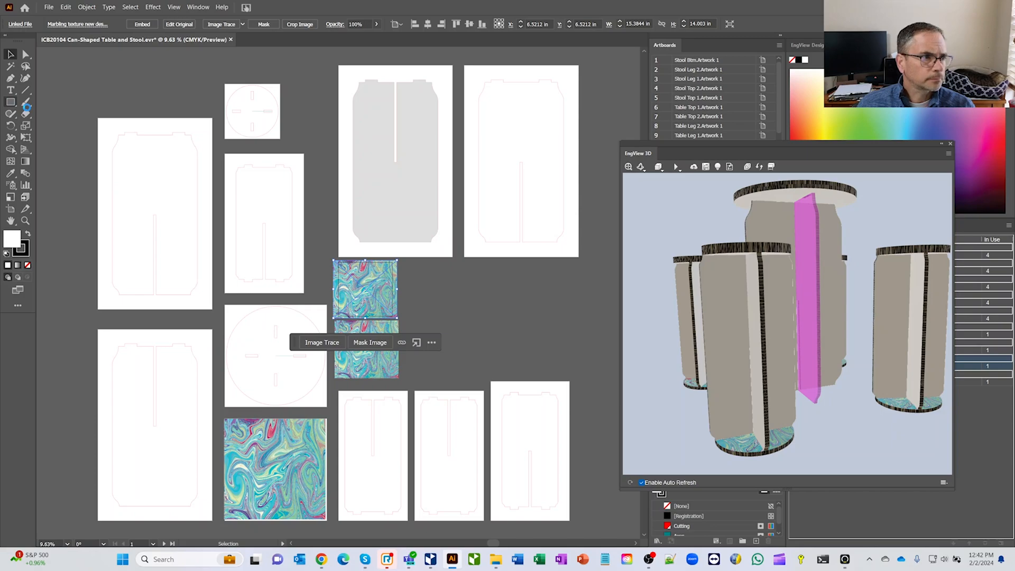
pyautogui.moveTo(29, 112)
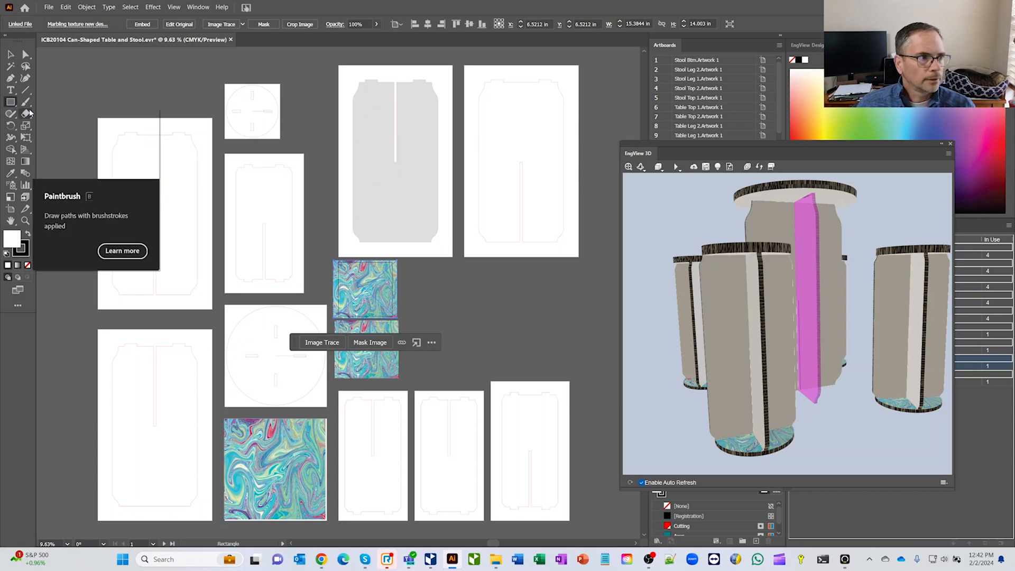
pyautogui.moveTo(90, 115)
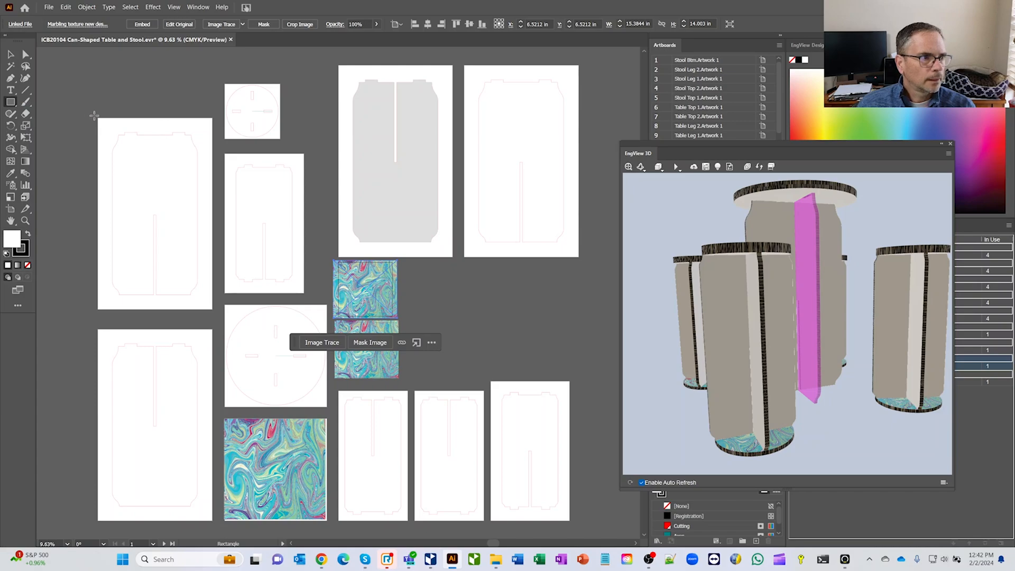
# Step: Draw a plain rectangle covering the leg artboard with the Rectangle tool
pyautogui.click(153, 210)
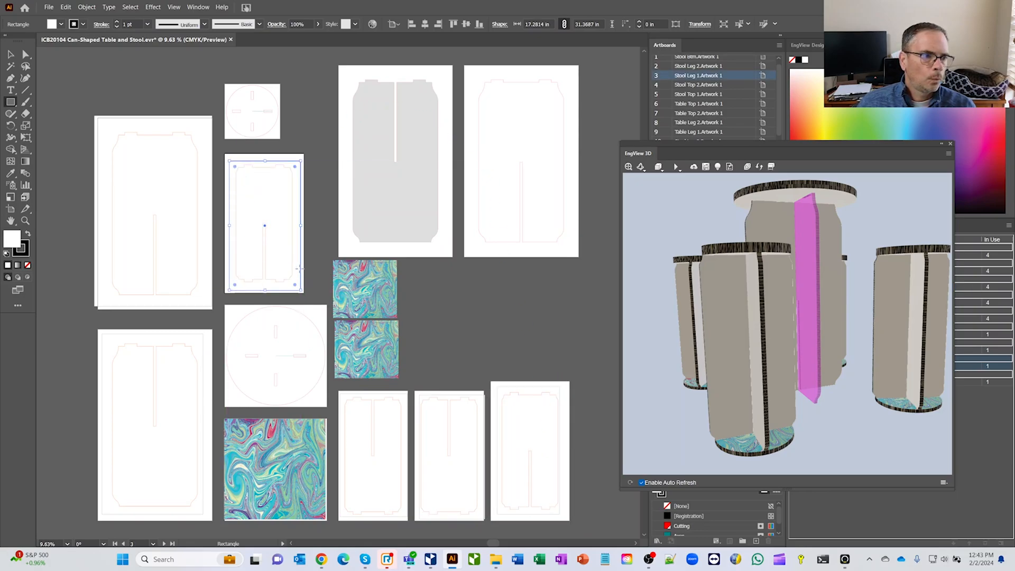
pyautogui.moveTo(345, 76); pyautogui.dragTo(374, 101)
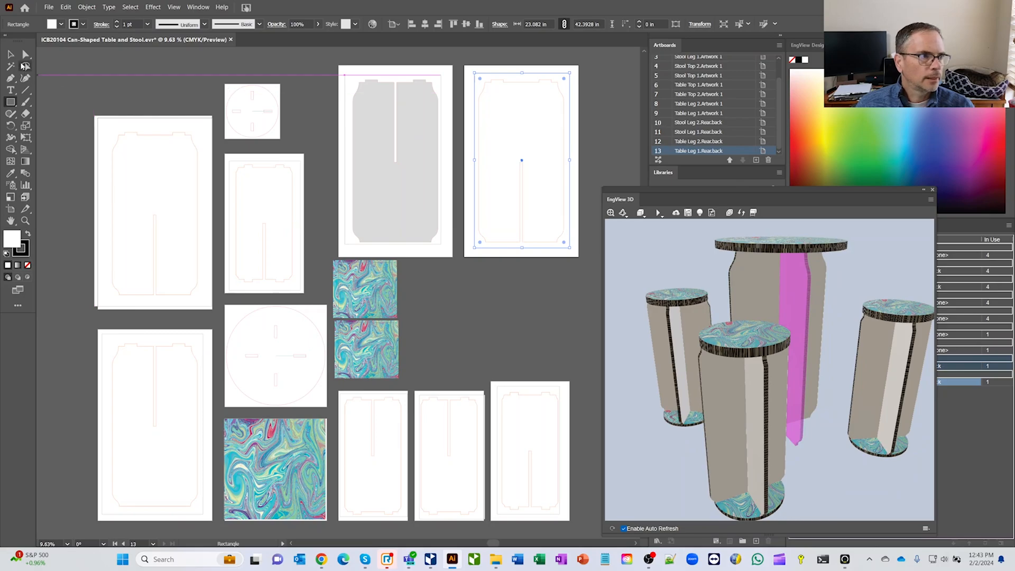
# Step: Fill the leg rectangles with solid colours such as yellow and check the coloured legs in the 3D preview
pyautogui.click(10, 55)
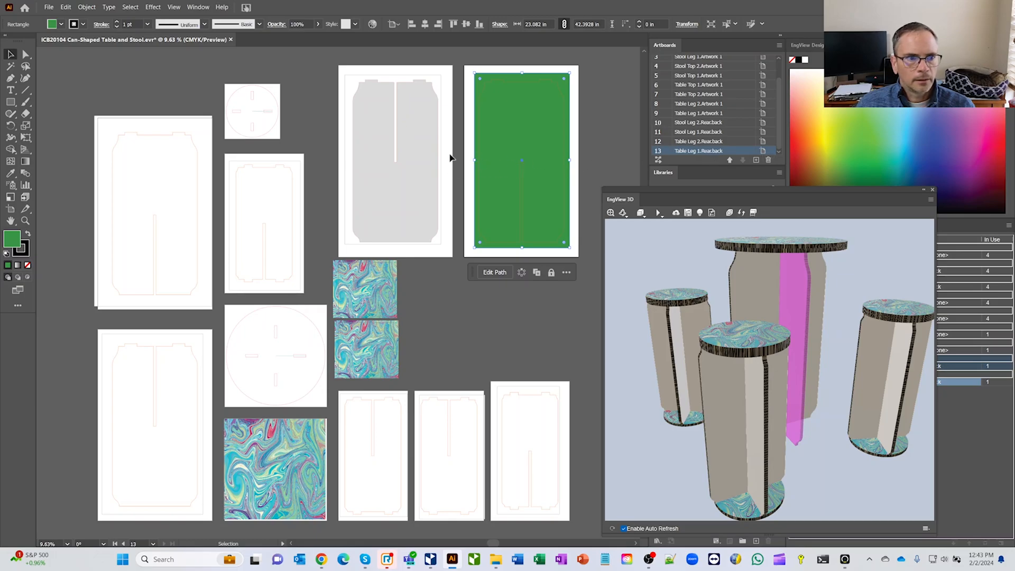
pyautogui.click(394, 159)
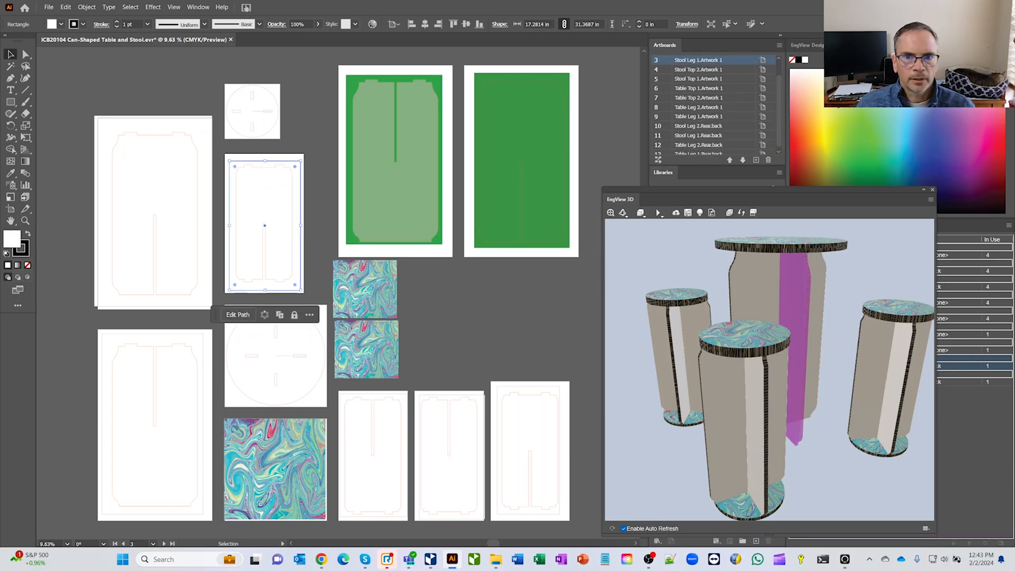
pyautogui.click(844, 134)
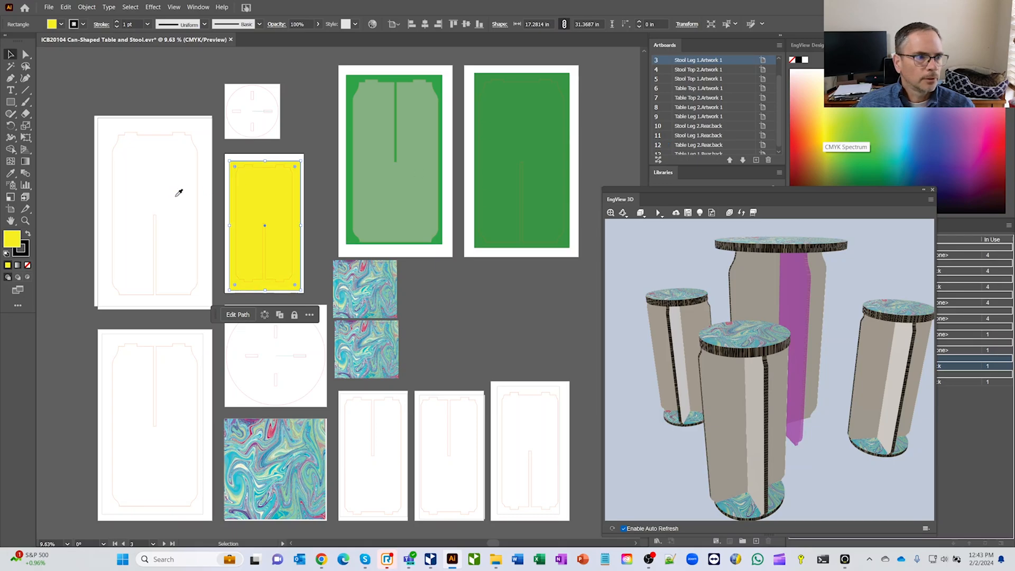
pyautogui.click(153, 210)
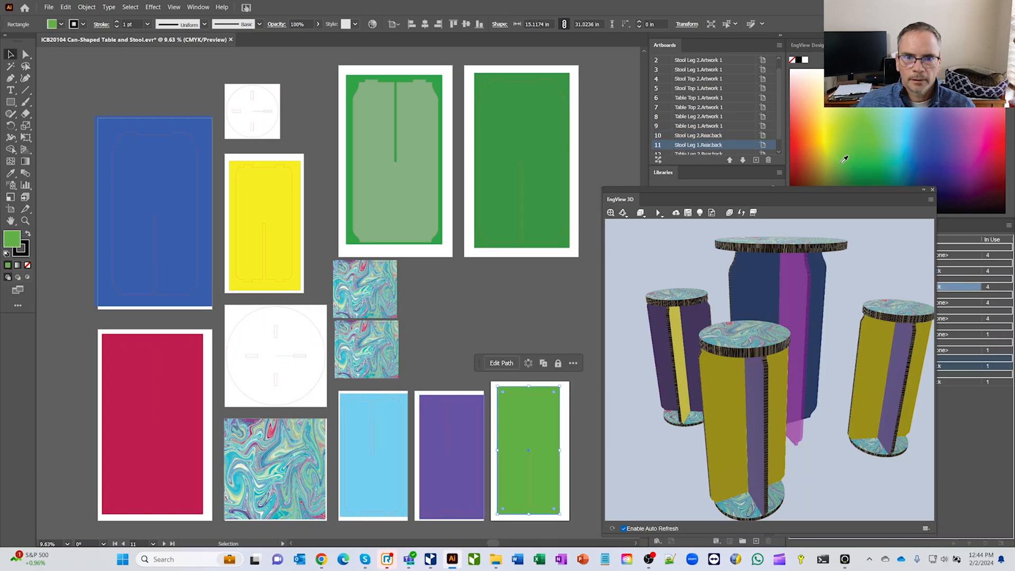
pyautogui.moveTo(874, 260)
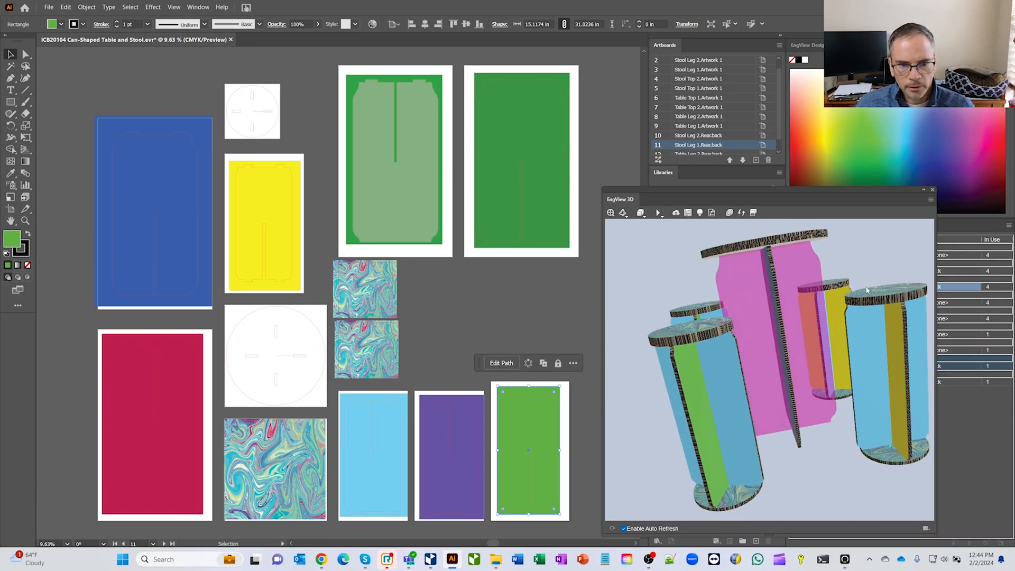
pyautogui.moveTo(867, 290); pyautogui.dragTo(826, 317)
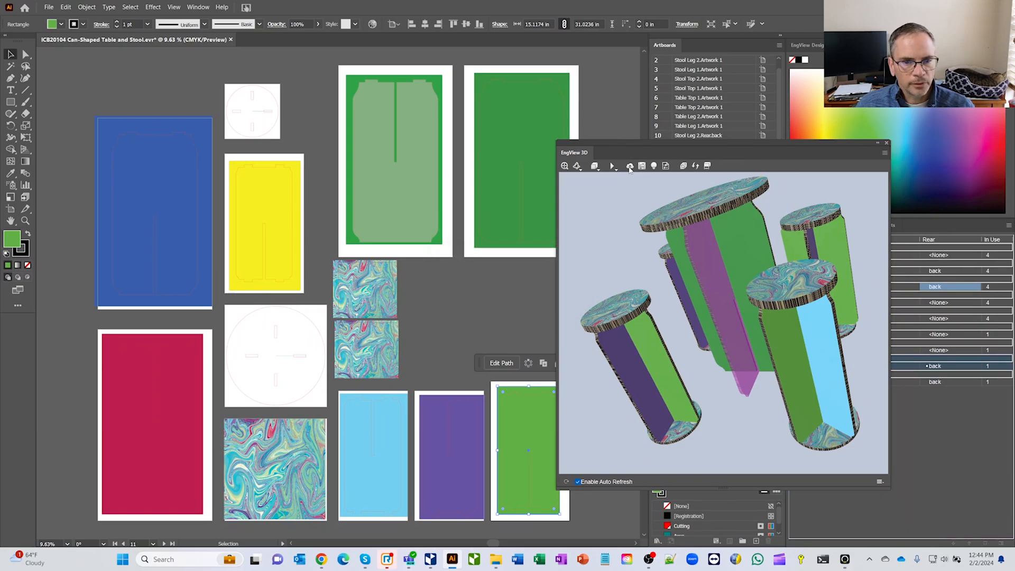
# Step: Upload the model to EngView Shared Space under the name 'cool table and chairs'
pyautogui.click(629, 166)
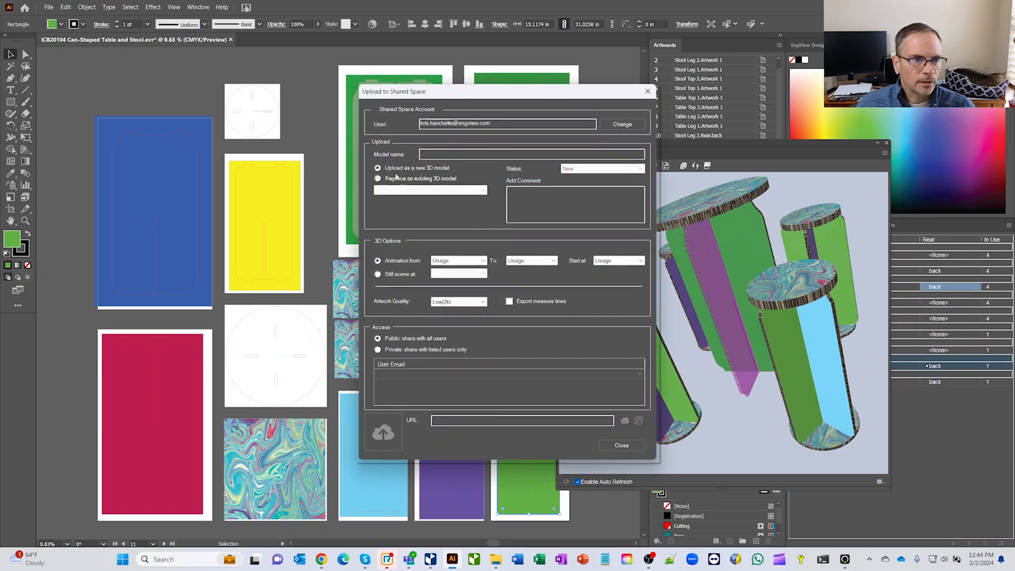
pyautogui.click(531, 154)
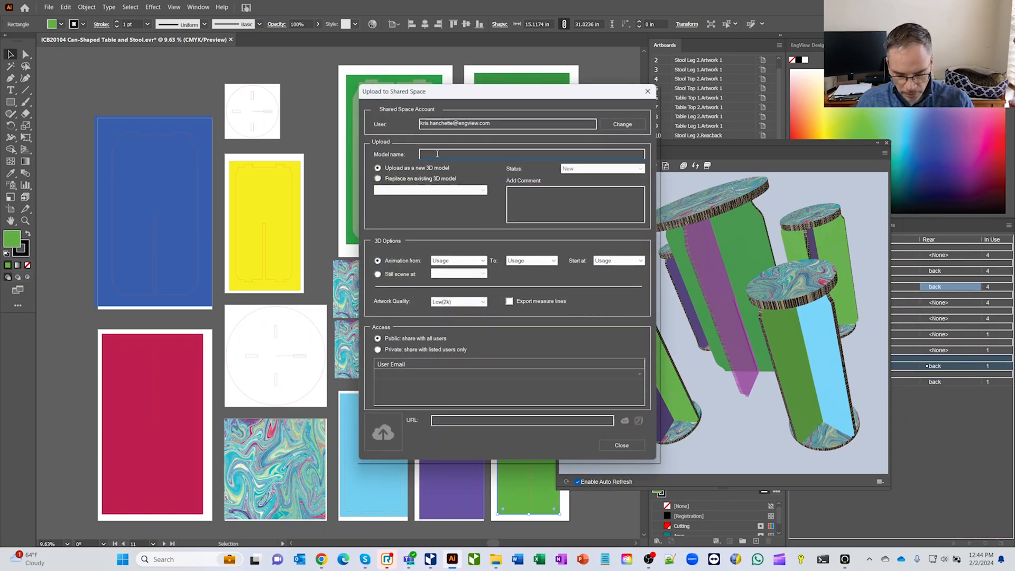
pyautogui.write('cool table and chair')
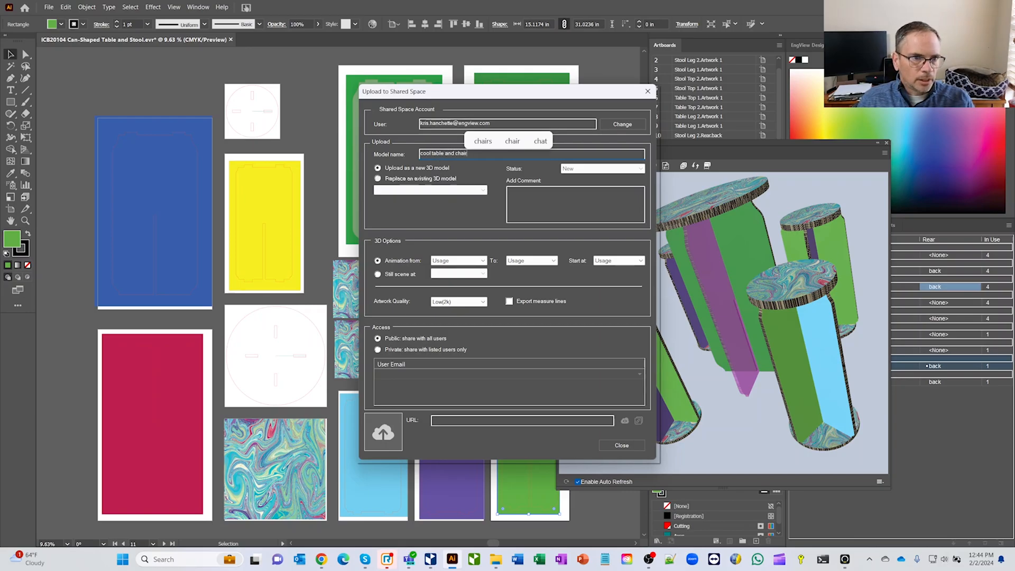
pyautogui.click(382, 431)
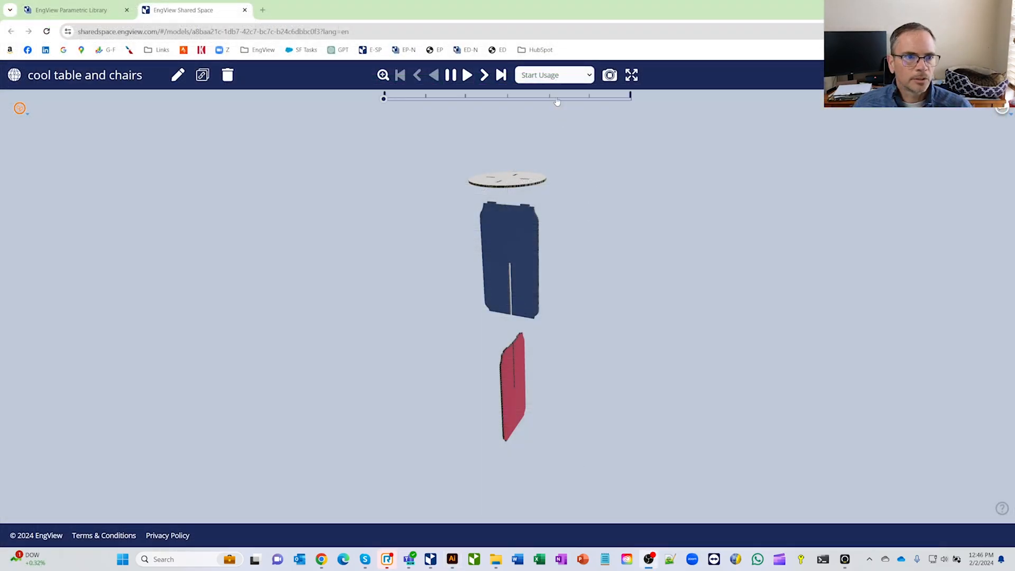
pyautogui.click(554, 74)
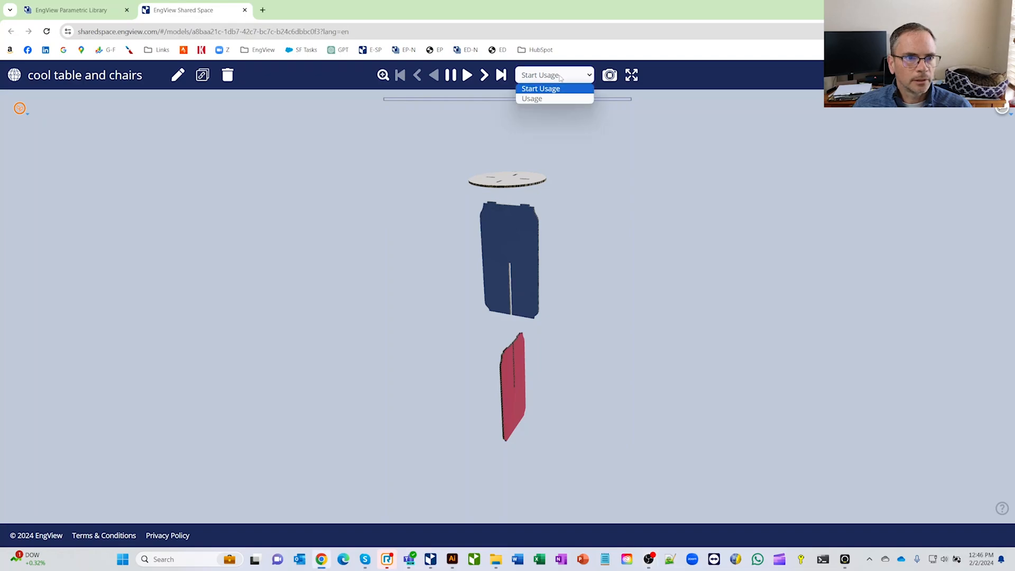
pyautogui.click(541, 89)
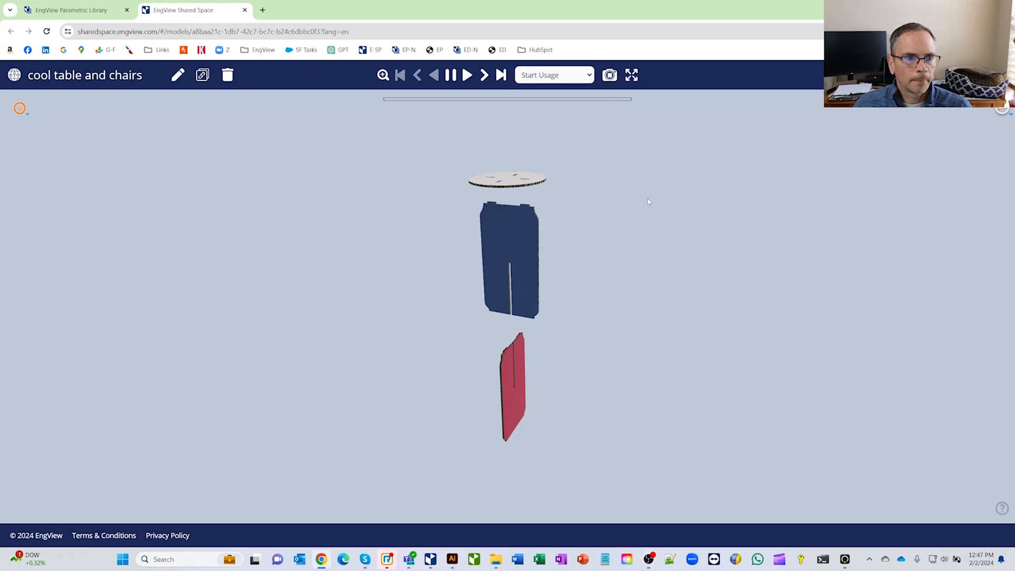